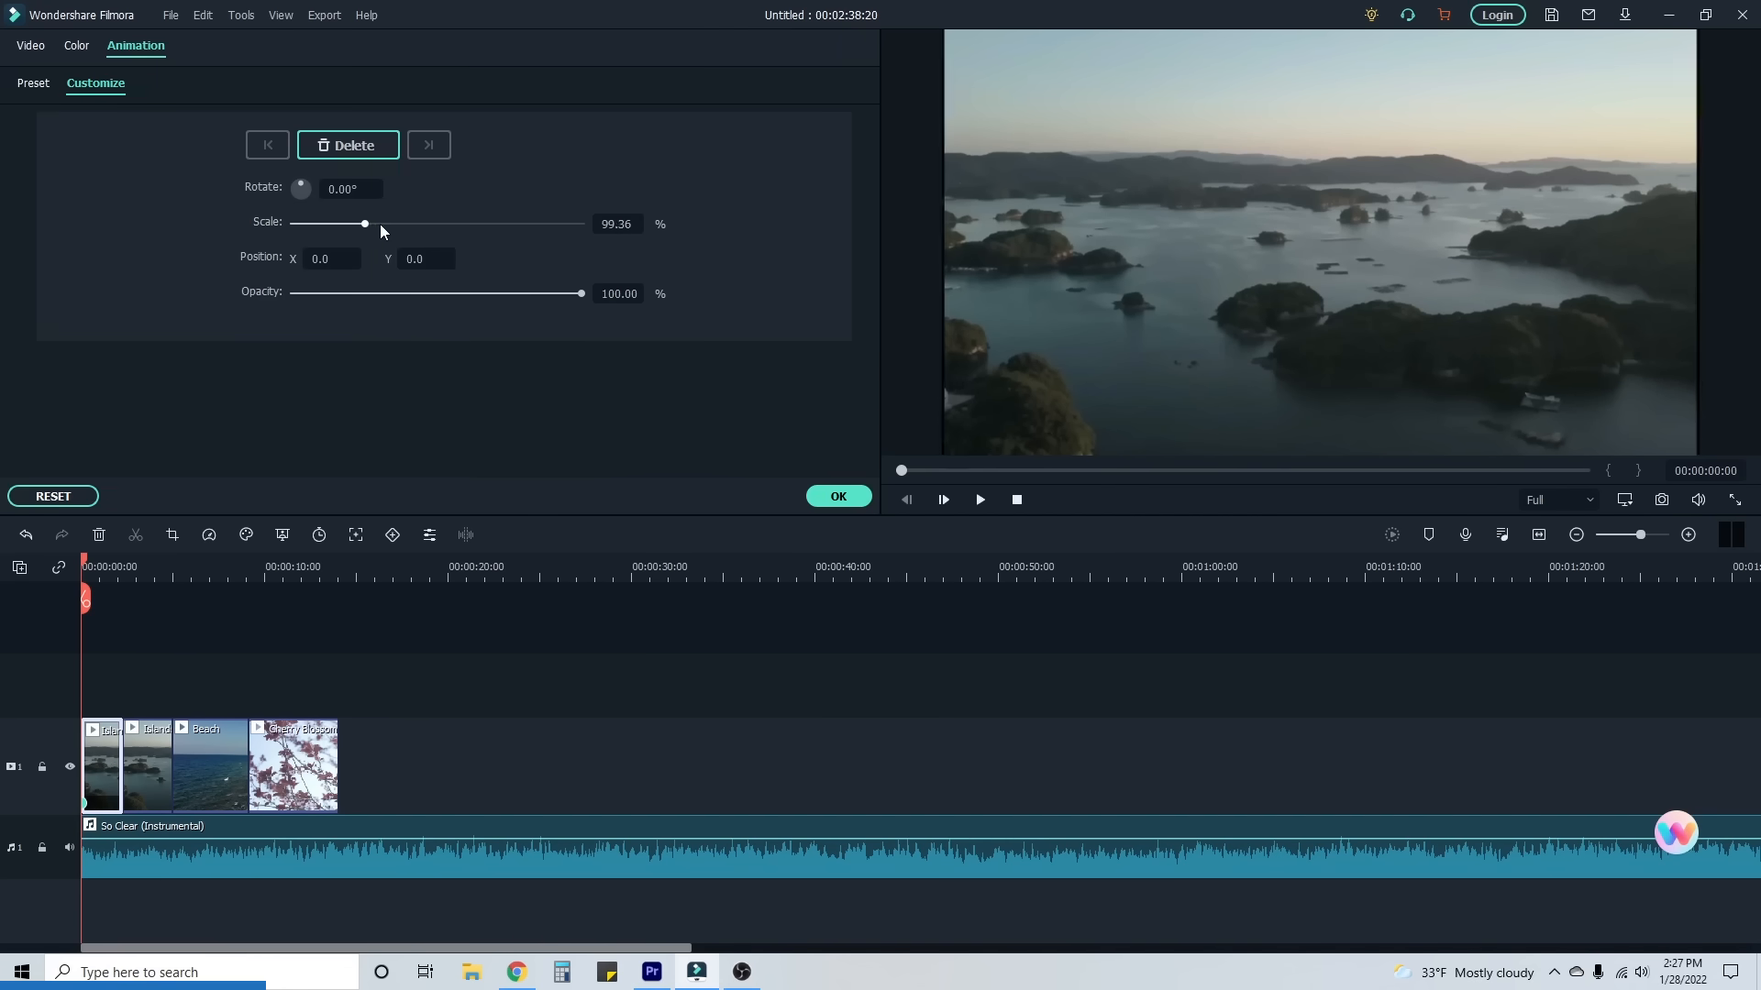
Scale the island clip to 135.03% at 85.03% opacity, confirm, and show the Transitions library
left_click_drag(580, 293, 536, 294)
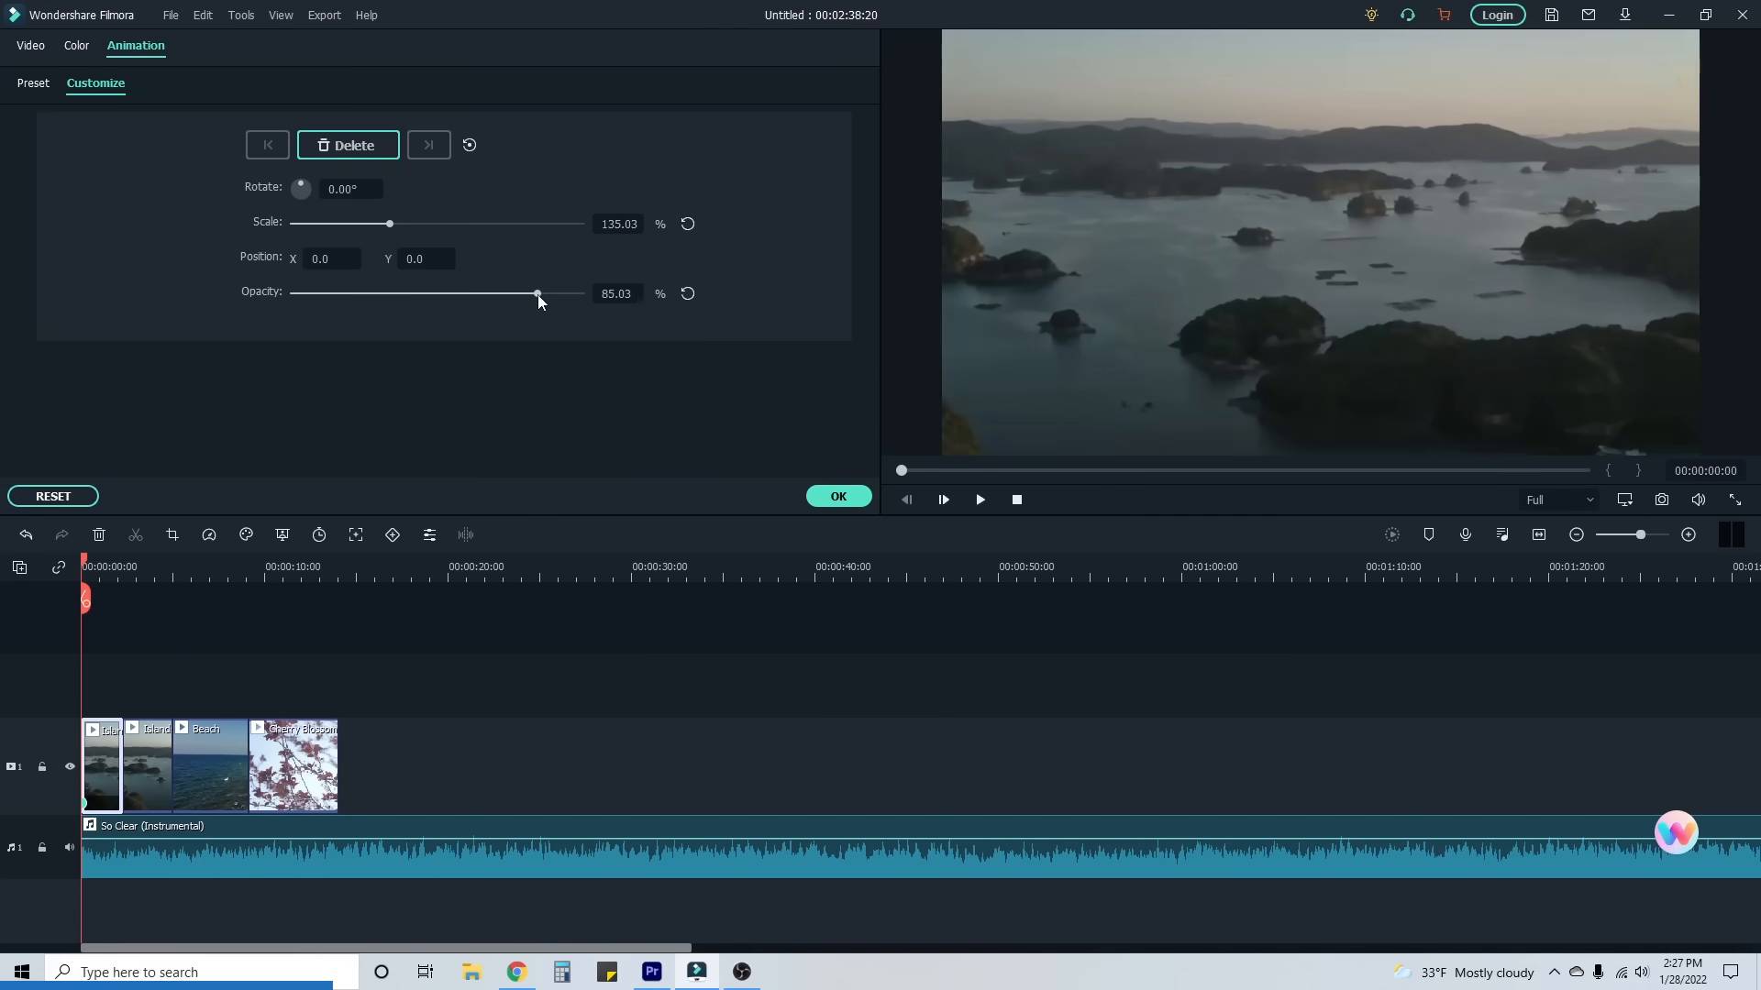
left_click(838, 496)
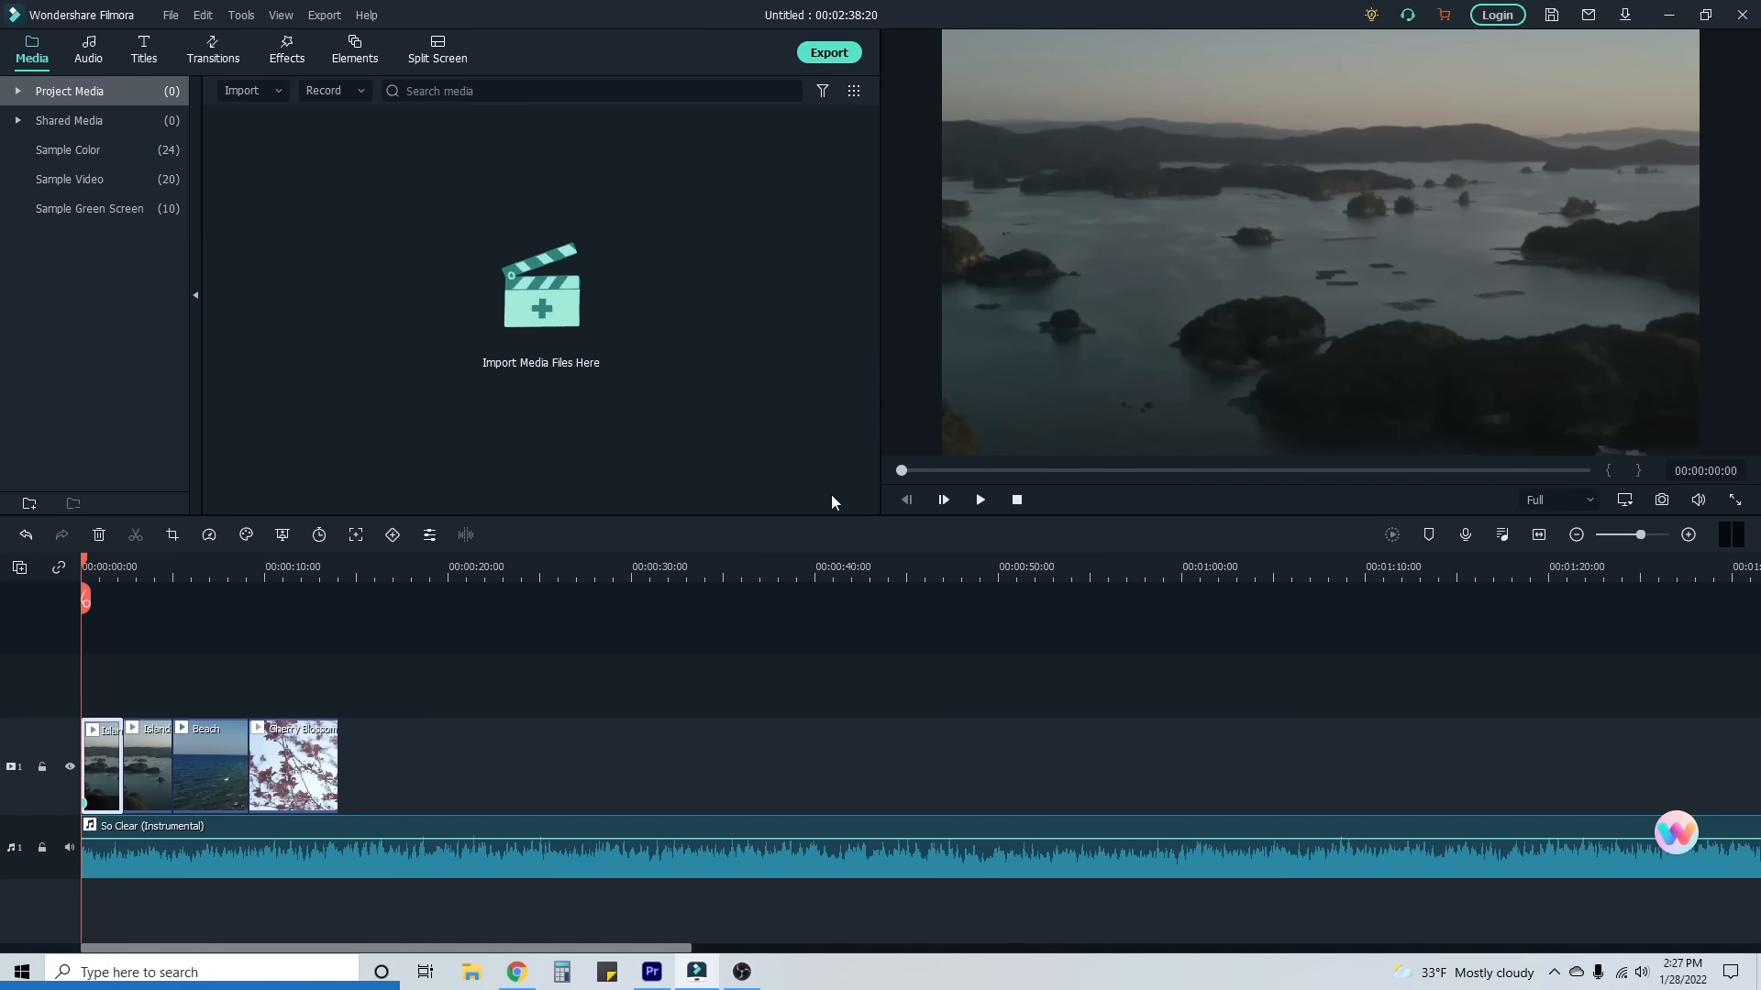
mouse_move(355, 535)
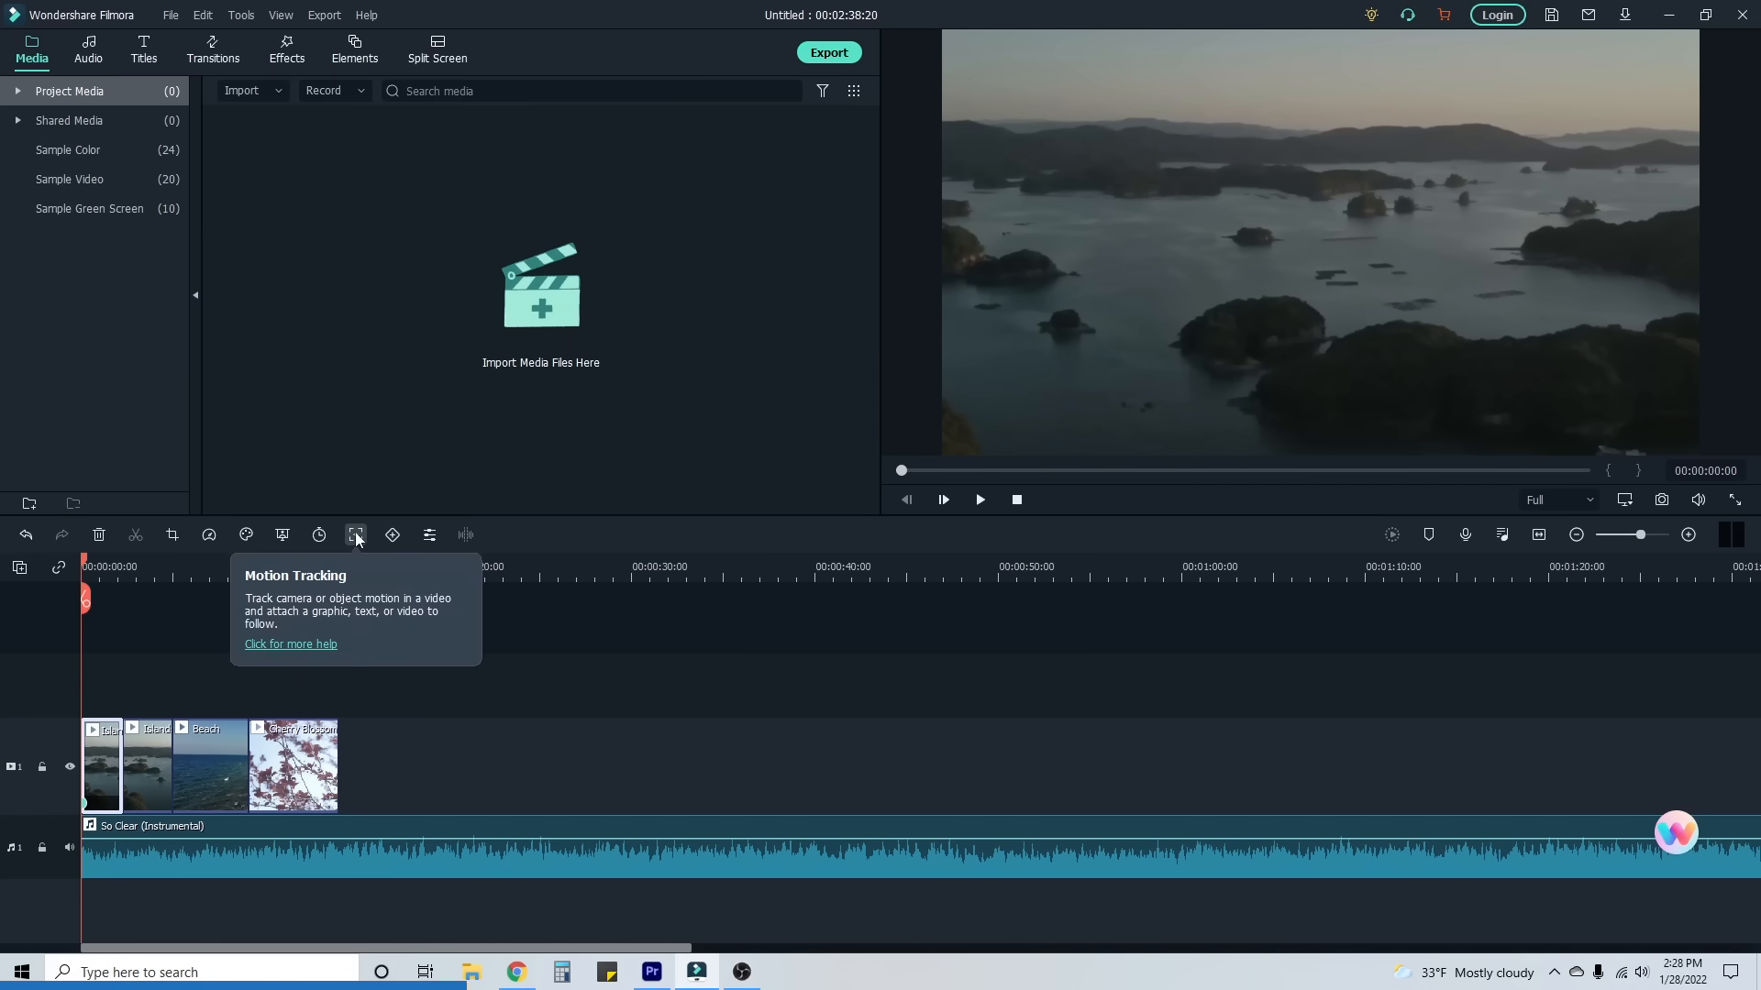
left_click(356, 534)
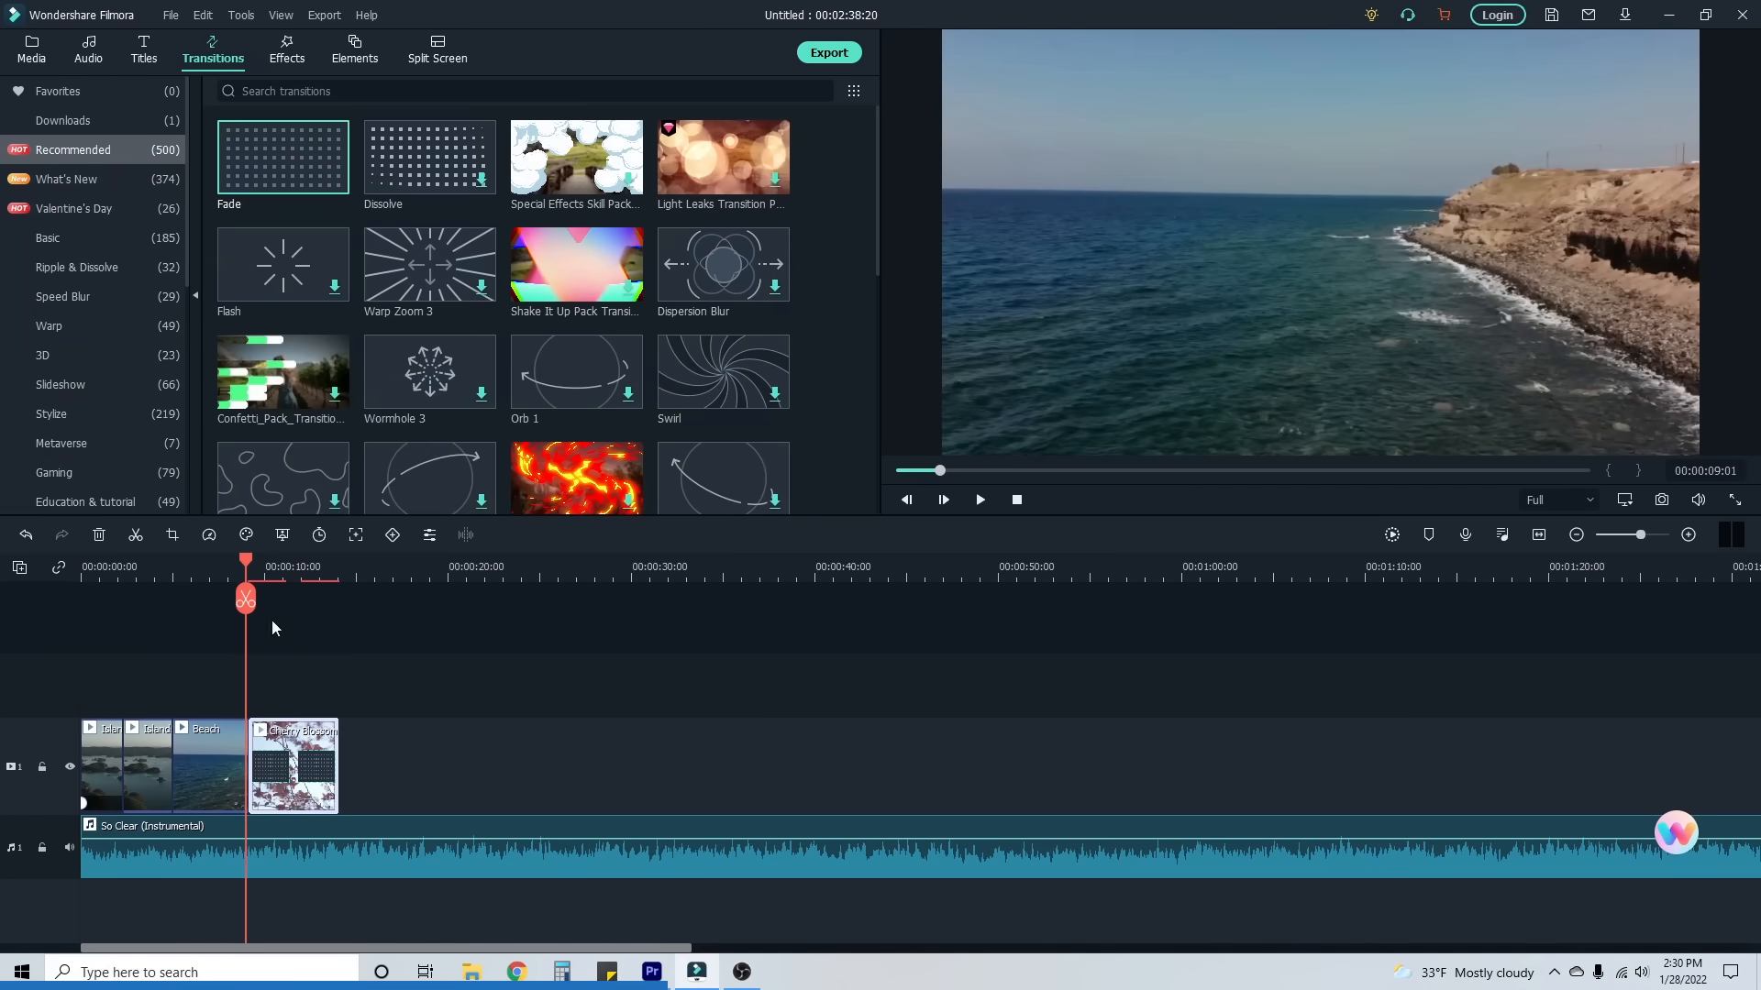
Play the timeline preview from about nine seconds, then stop playback
left_click(979, 500)
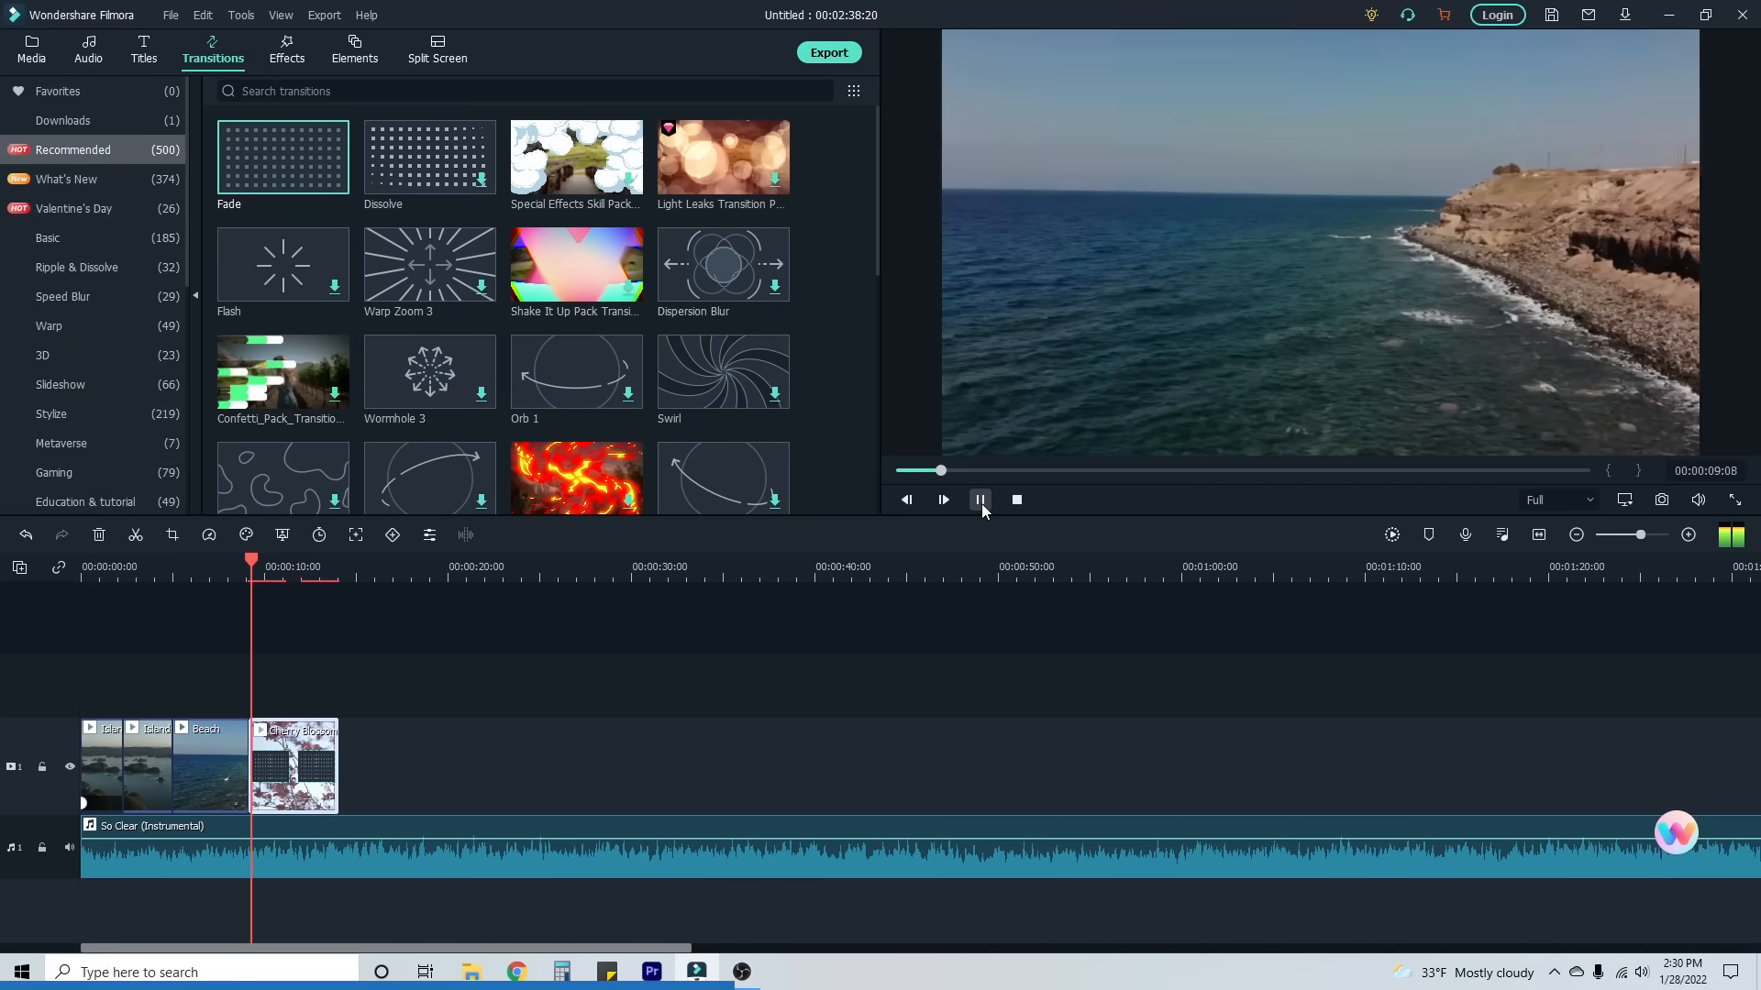
left_click(436, 49)
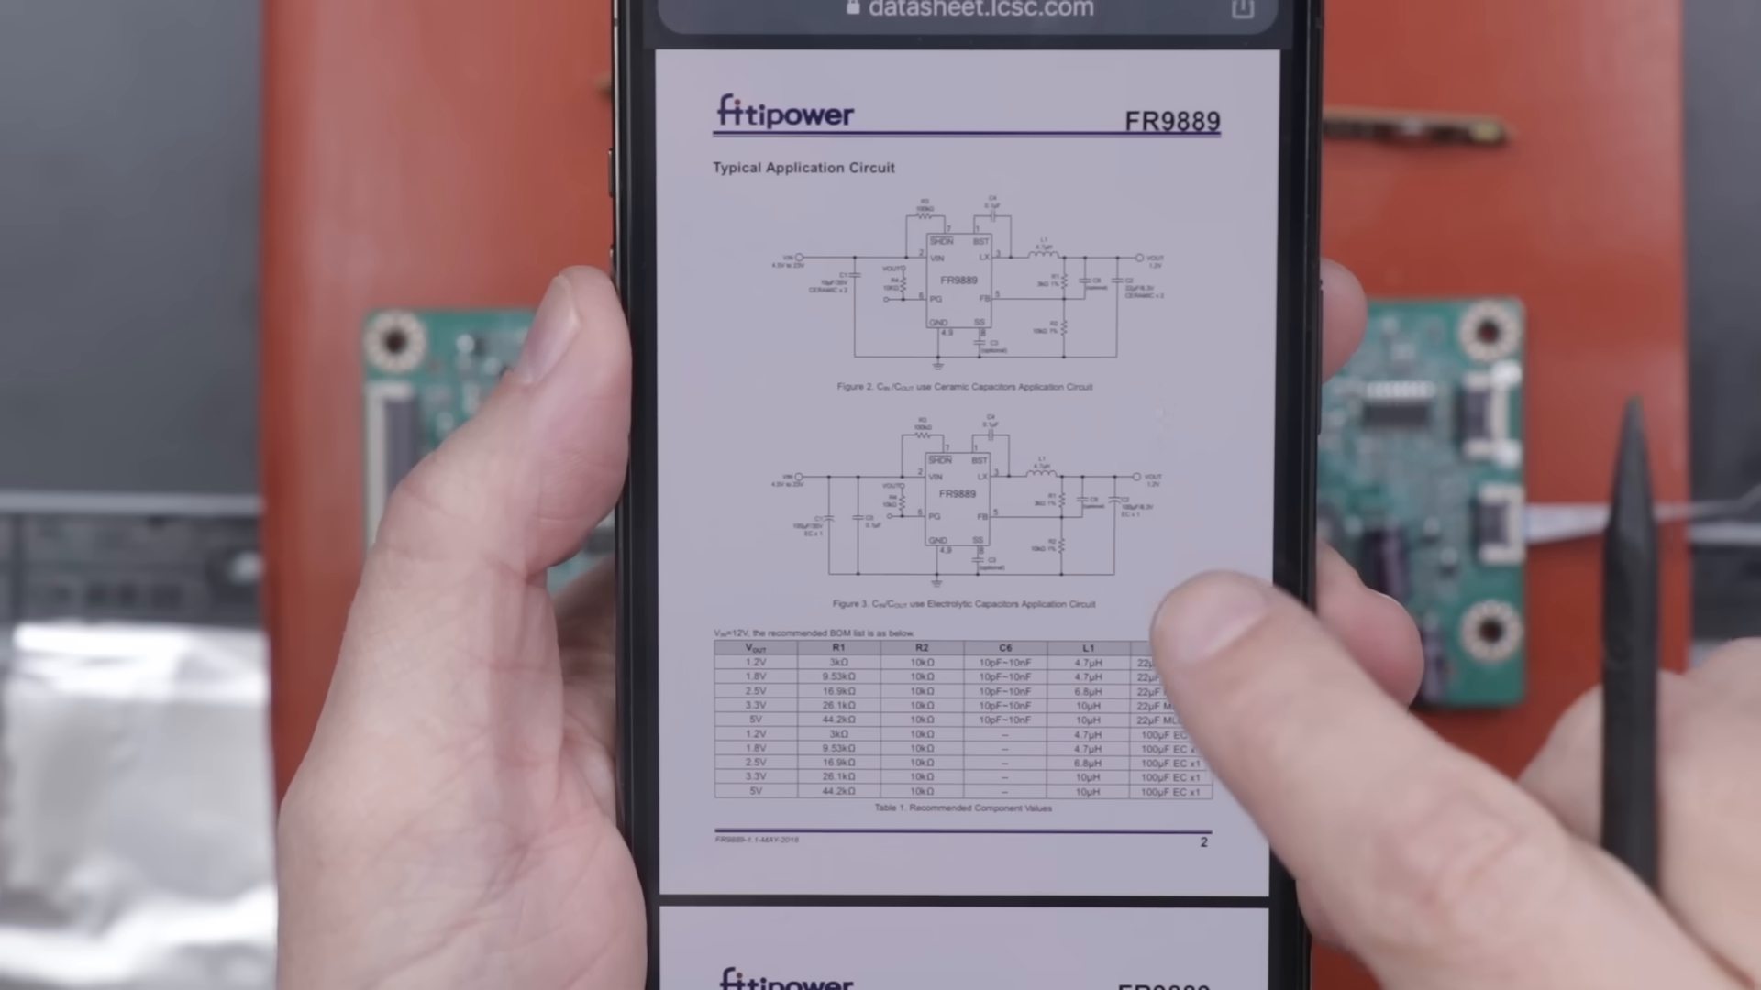
Scroll the FR9889 datasheet to page 2, showing the functional pin description table
scroll("down", 3)
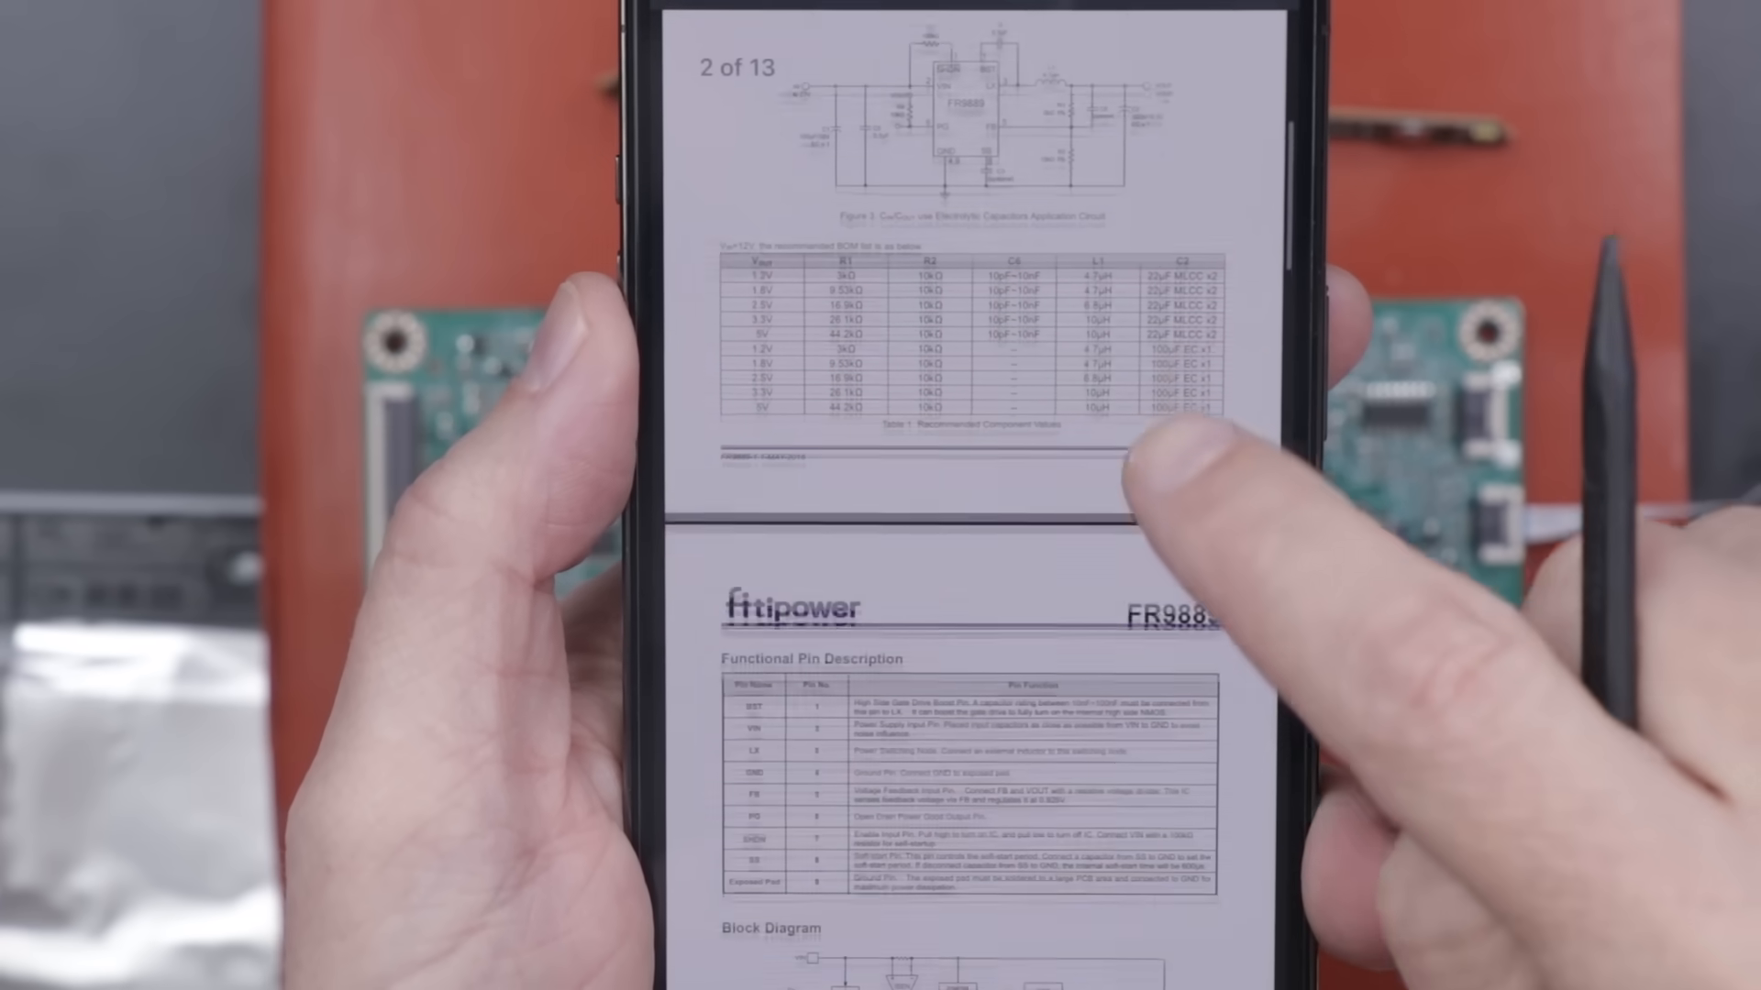